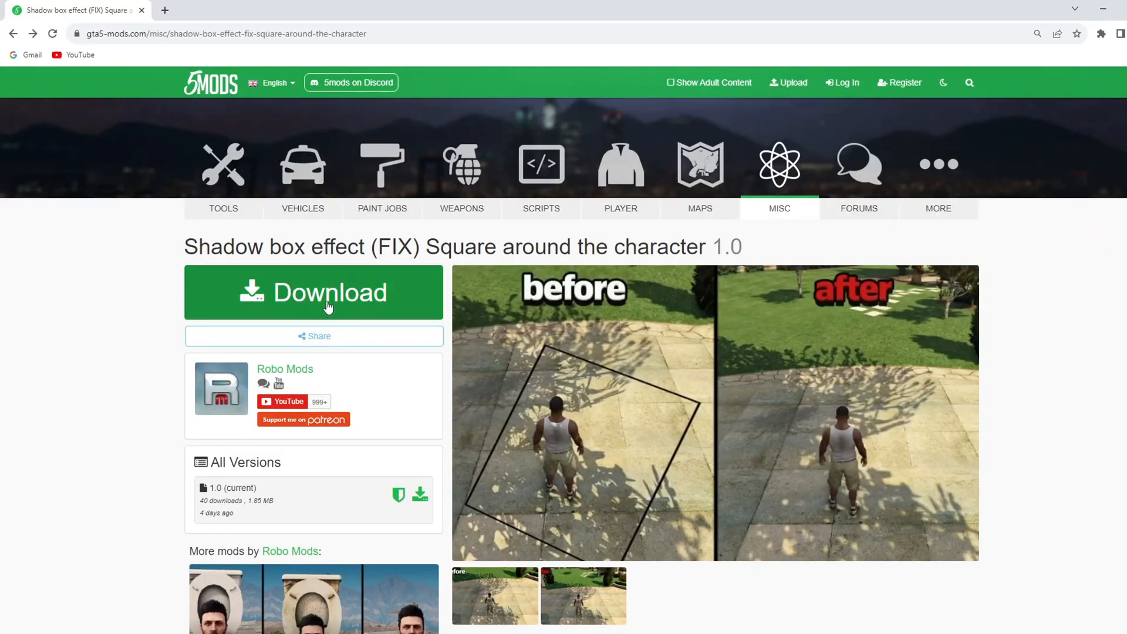
Download the Shadow box effect (FIX) mod file from its download page
left_click(314, 293)
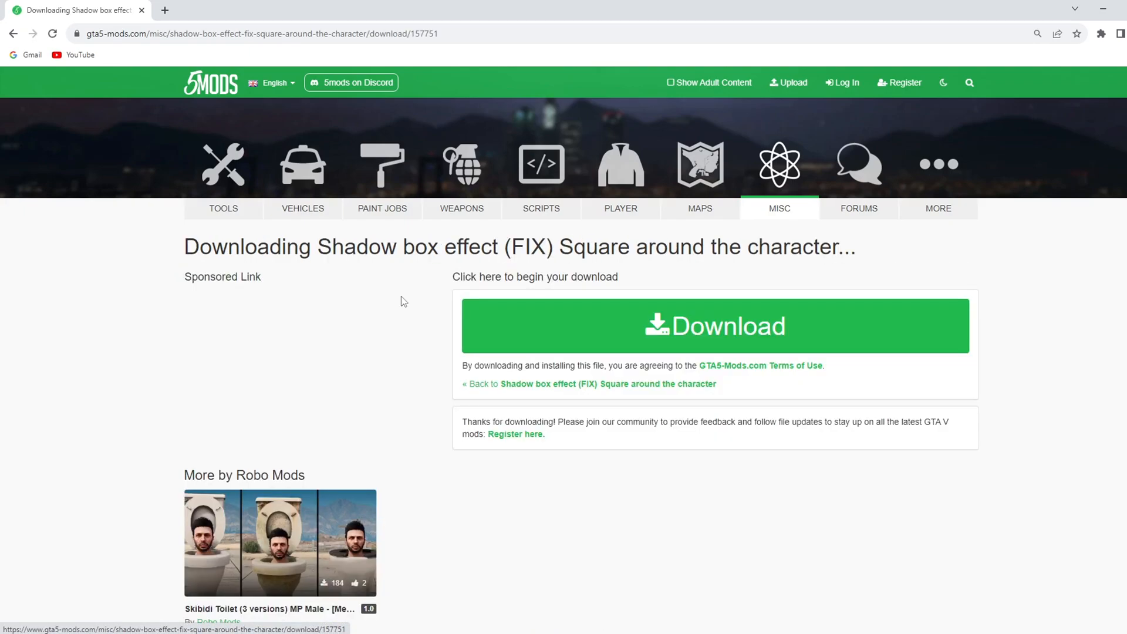
left_click(714, 326)
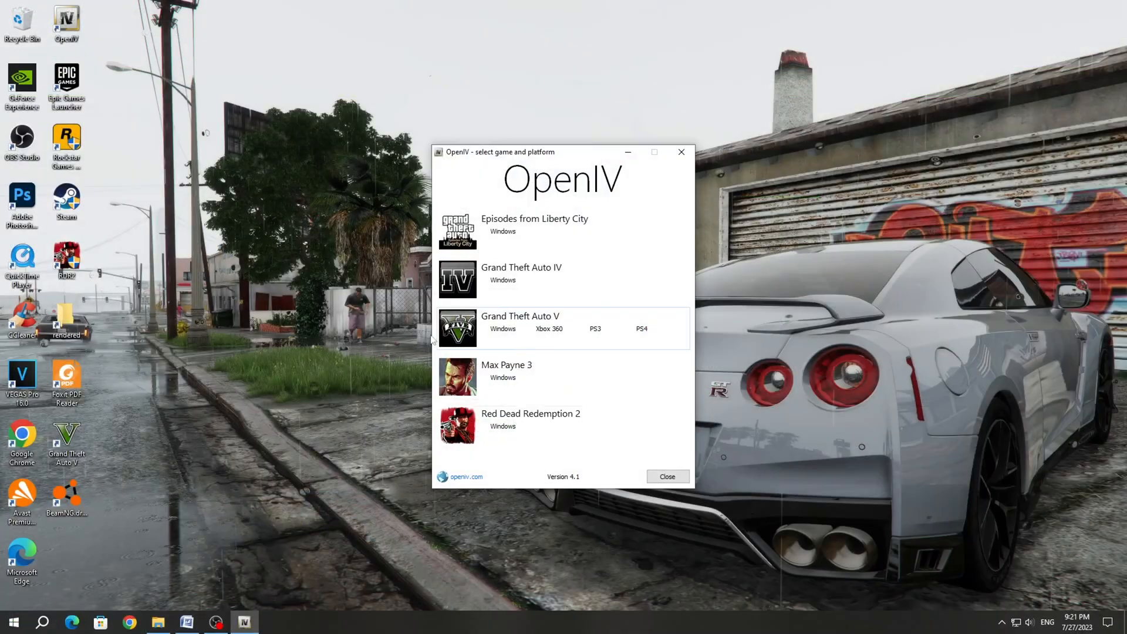
Open Grand Theft Auto V for Windows and enable edit mode
left_click(503, 329)
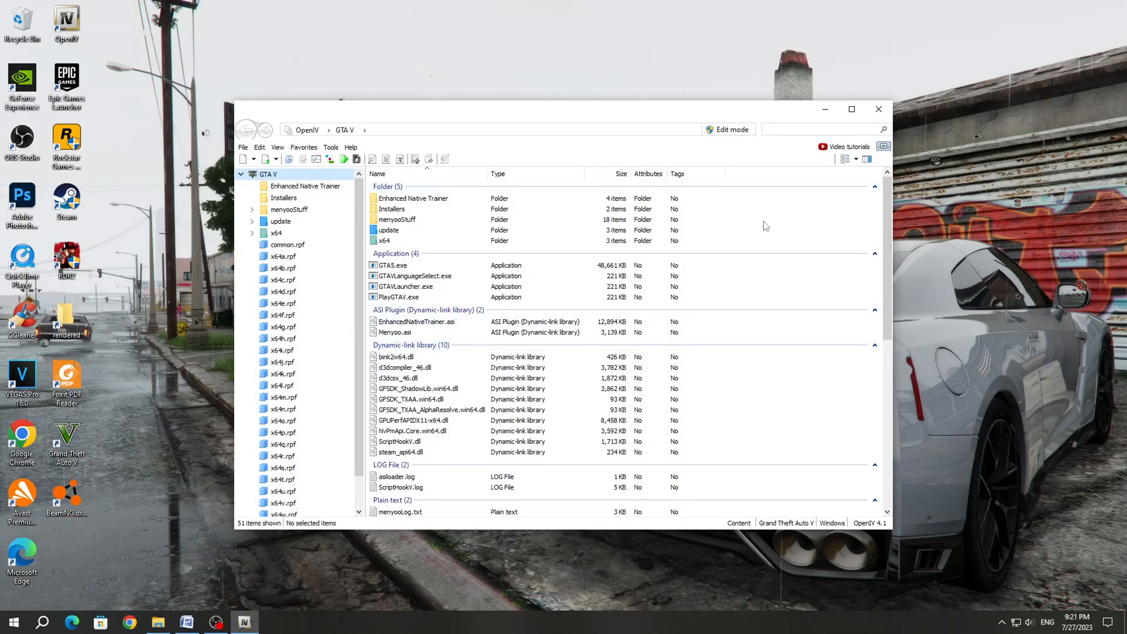
left_click(728, 129)
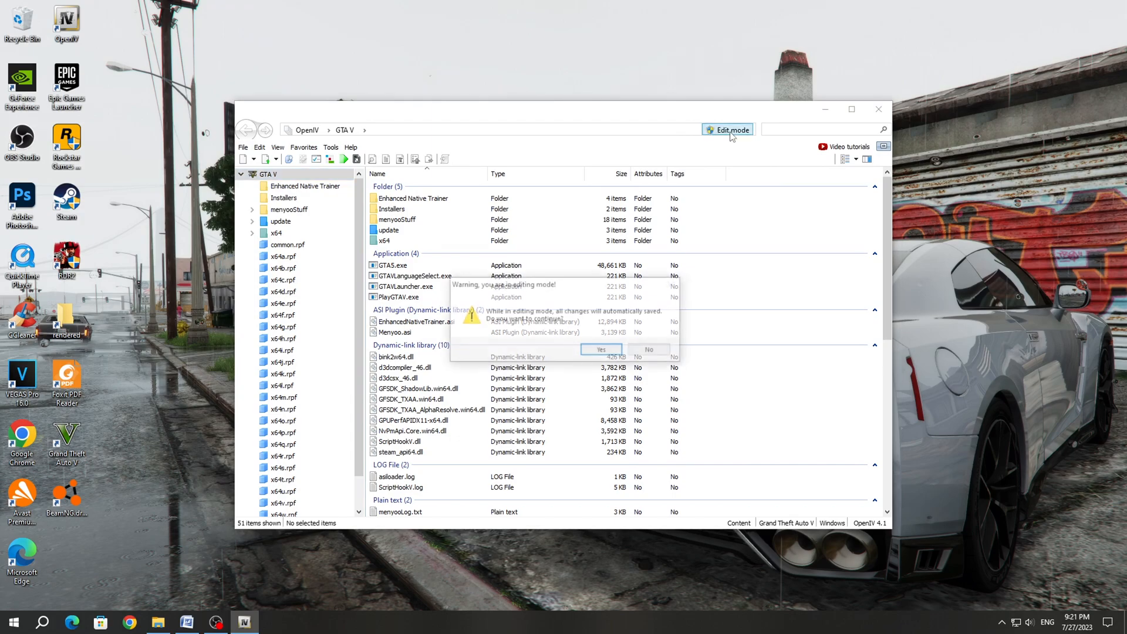
left_click(600, 350)
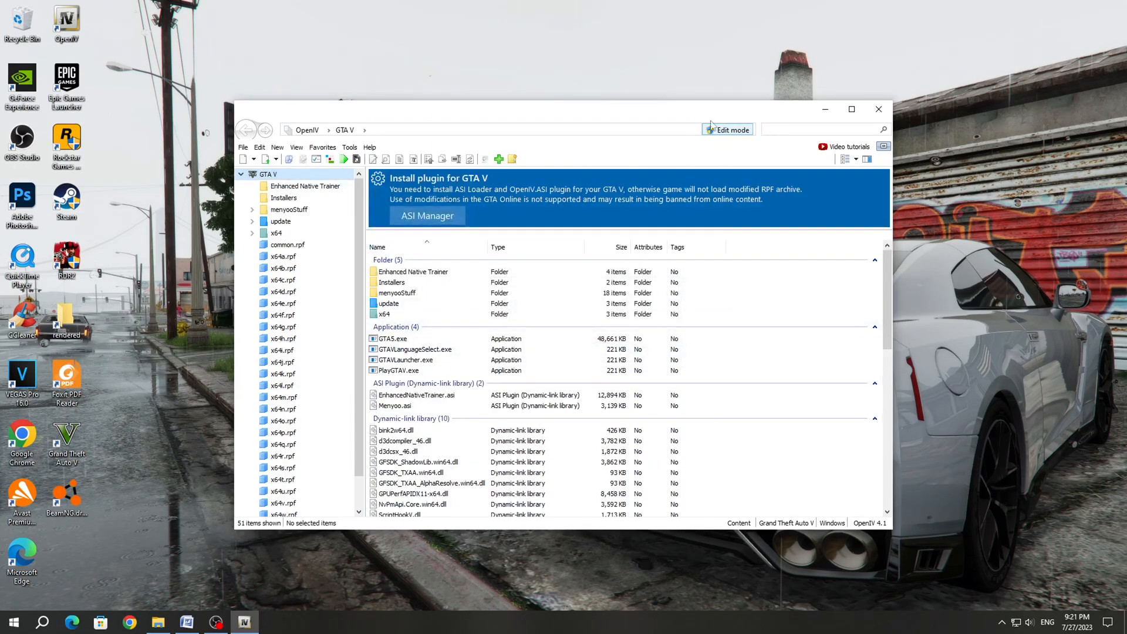
mouse_move(741, 148)
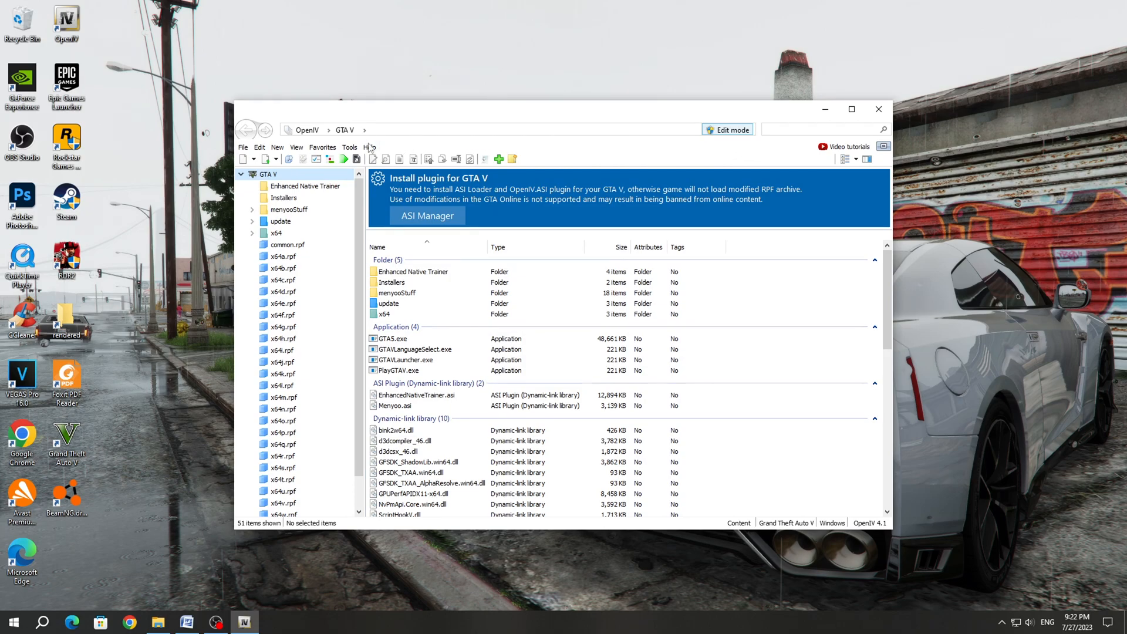
Install ASI Loader, OpenIV.ASI and openCamera from ASI Manager, creating the mods folder
left_click(350, 148)
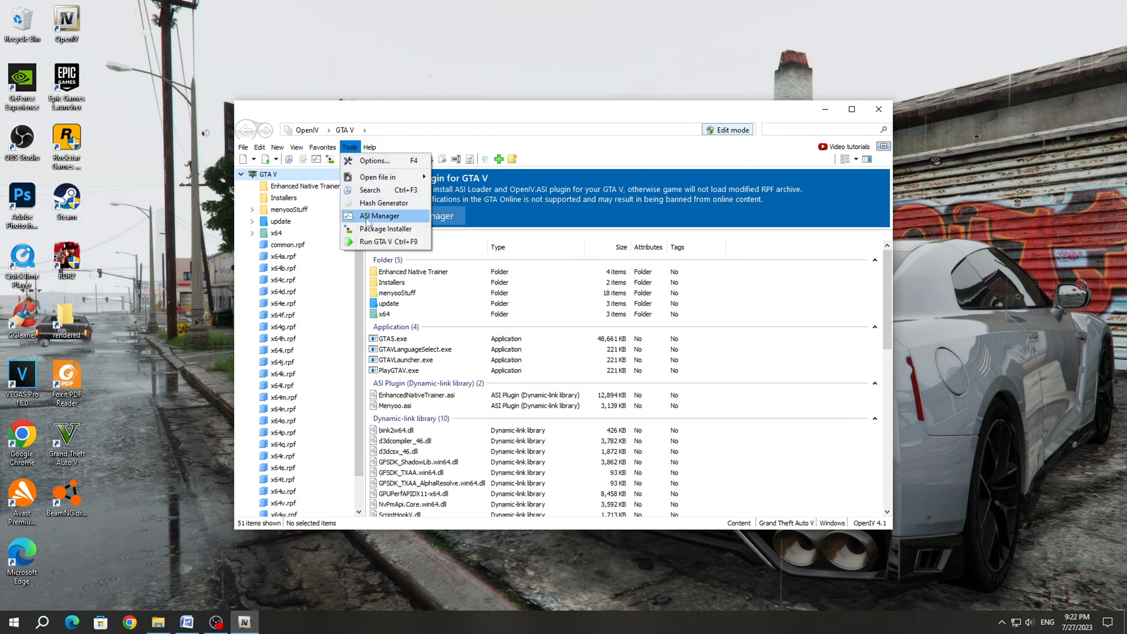
left_click(378, 215)
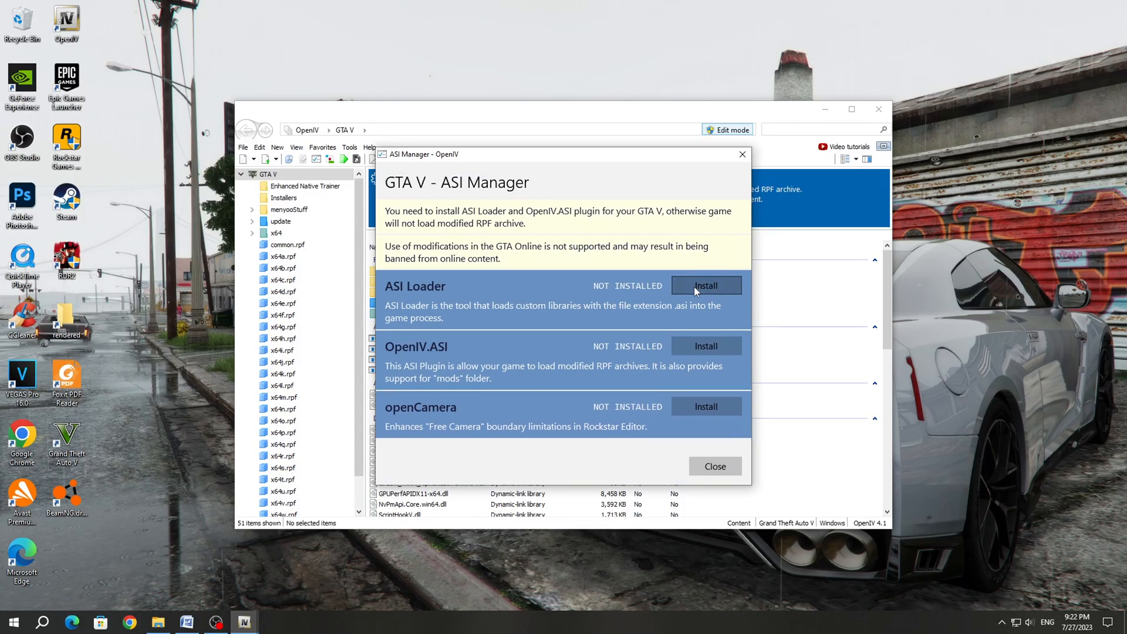
left_click(705, 284)
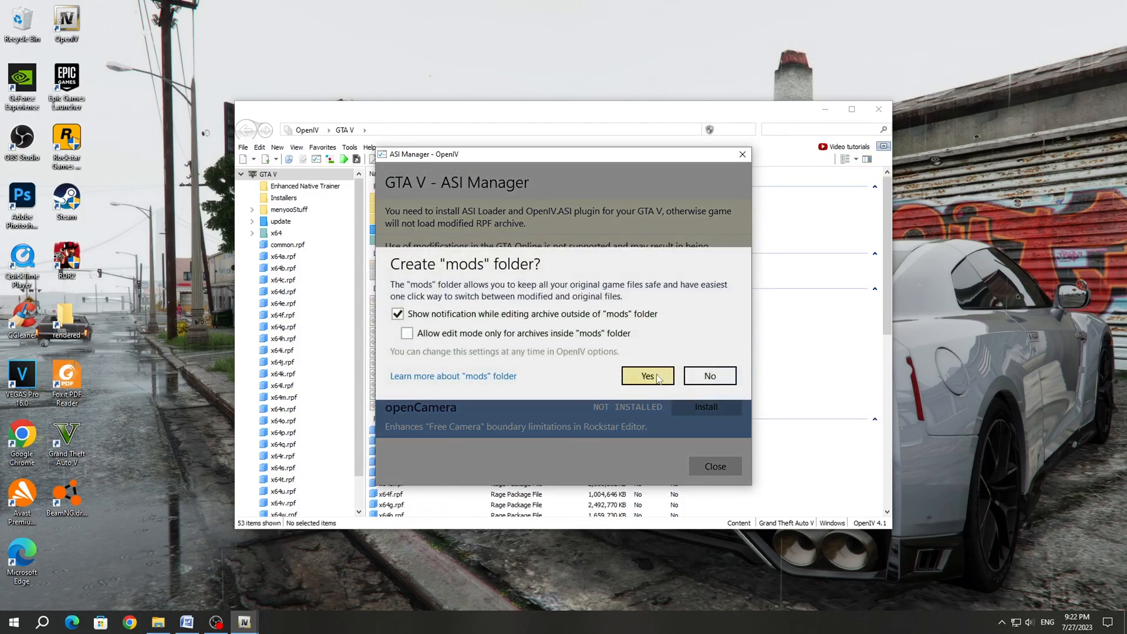
left_click(646, 375)
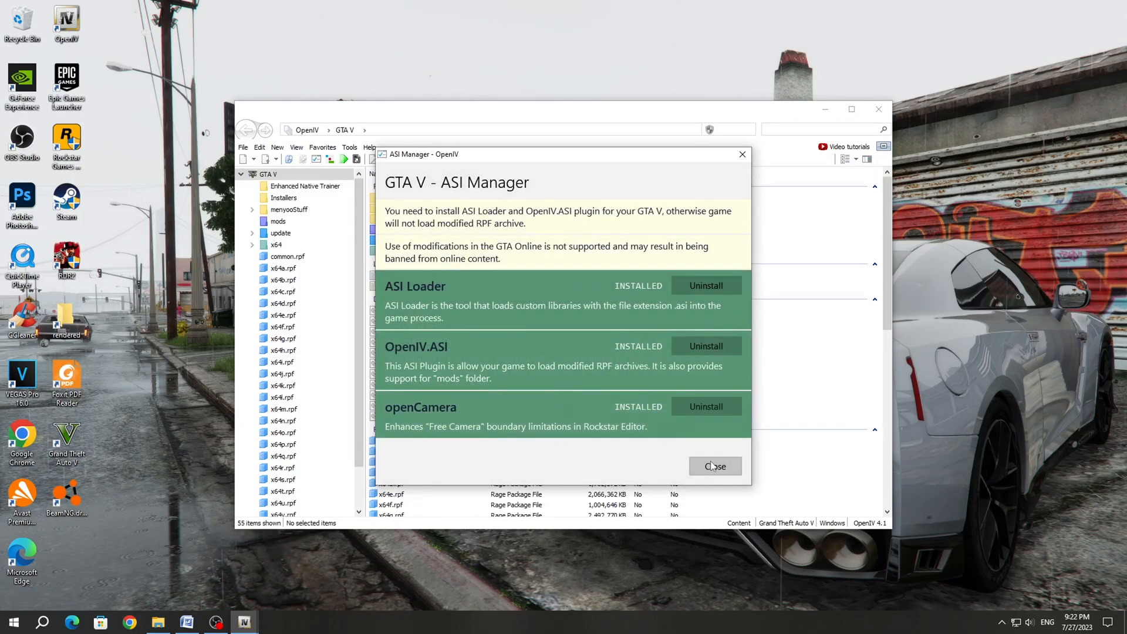
Extract the archive, install its Shadow box effect INSTALL .oiv package, then close OpenIV
left_click(714, 466)
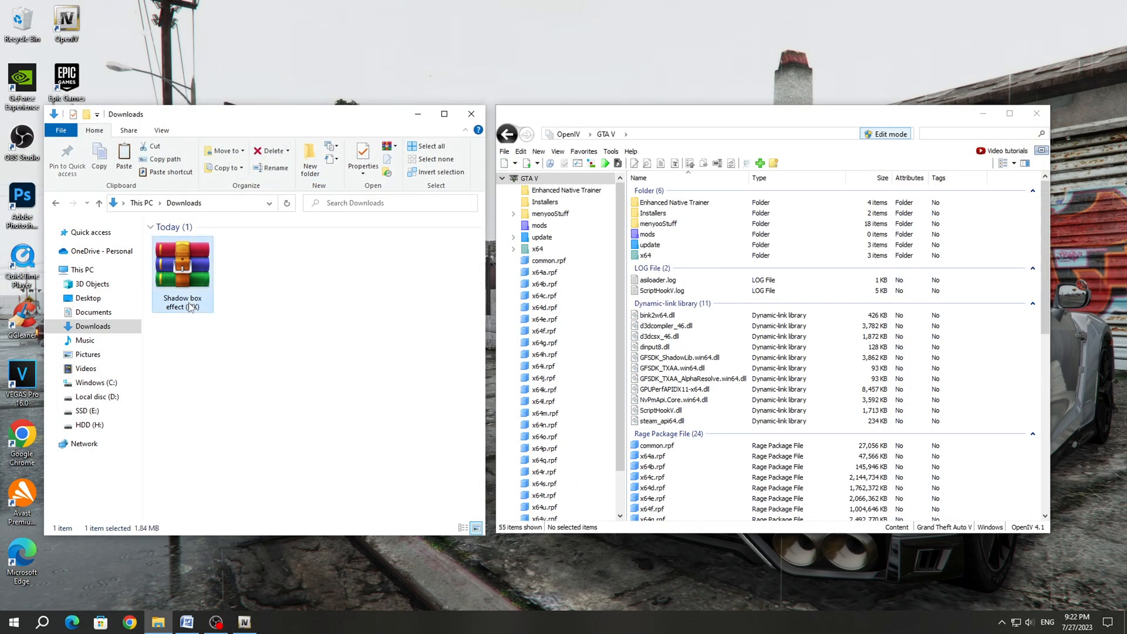
double_click(182, 264)
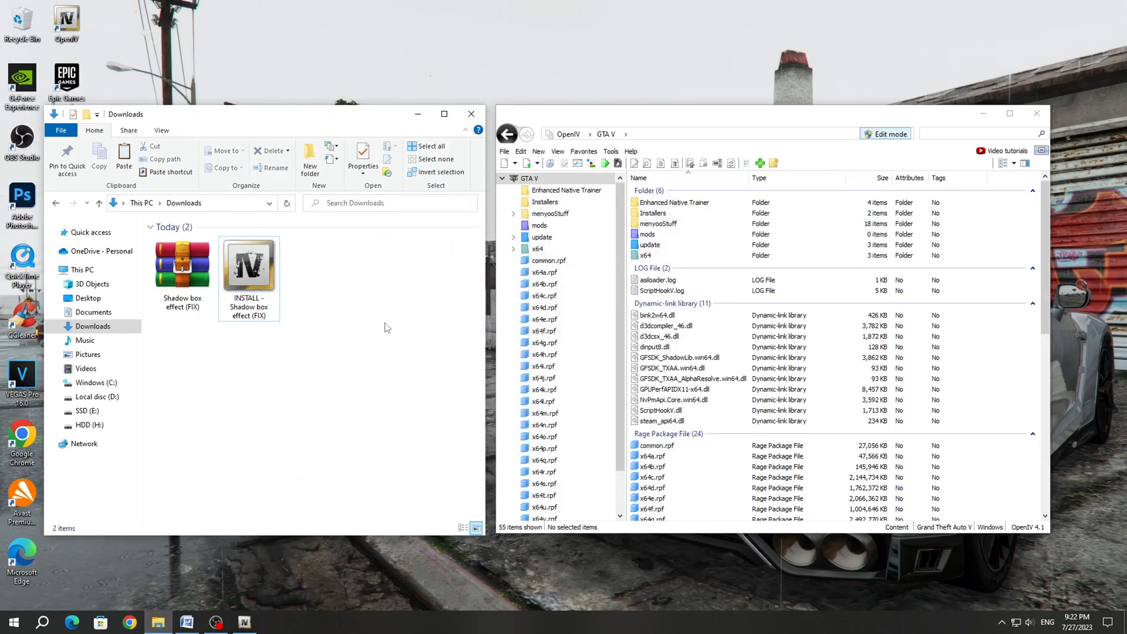
left_click(610, 151)
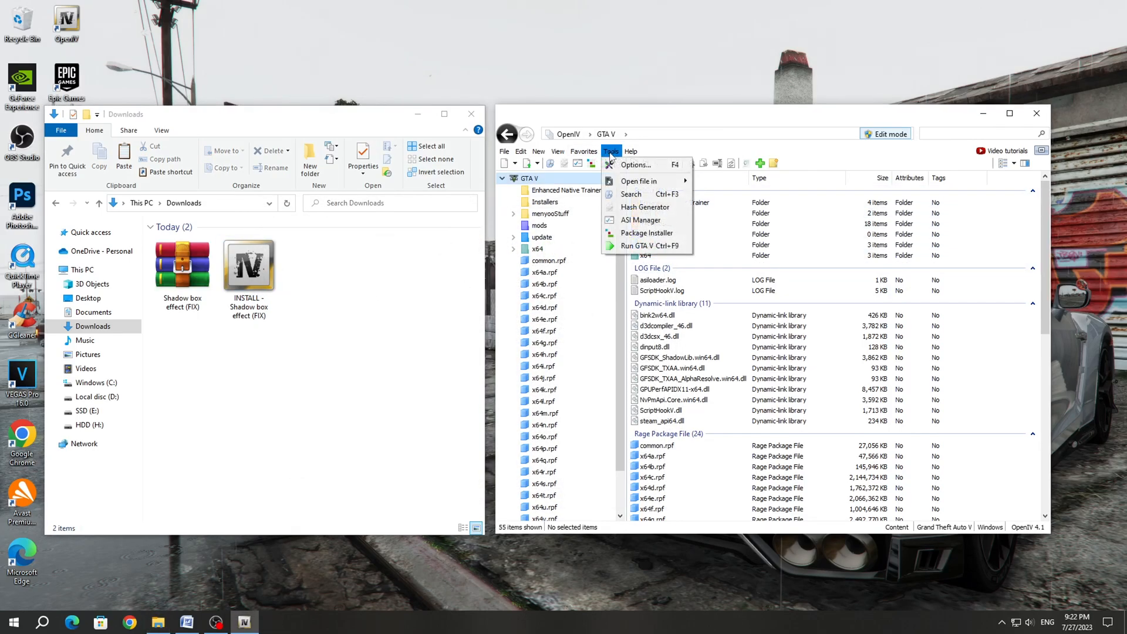
mouse_move(647, 233)
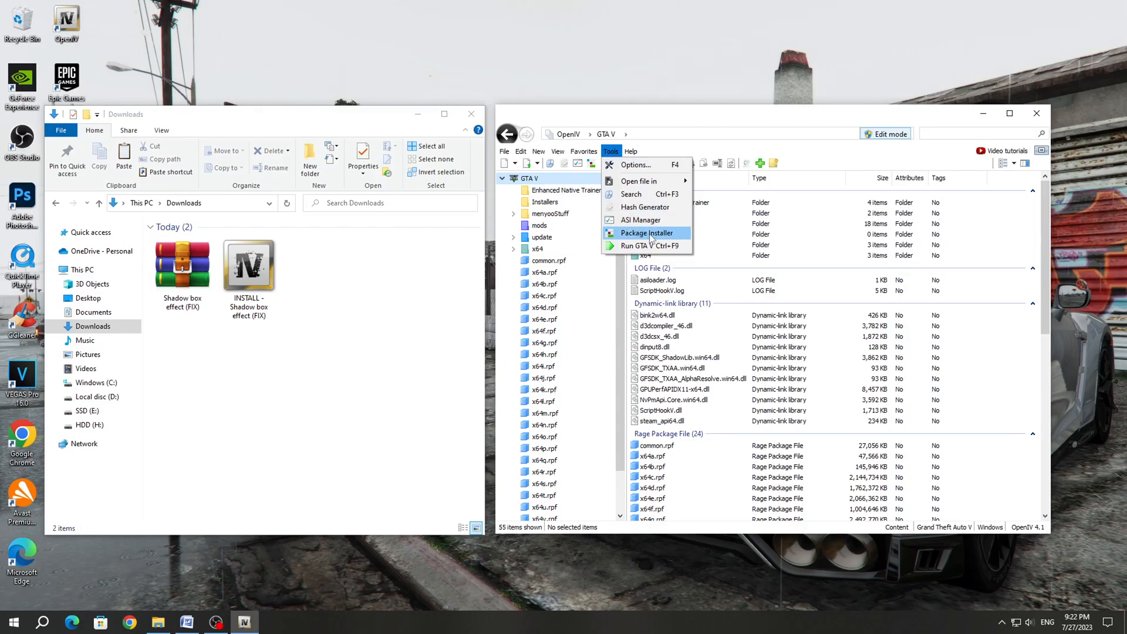
left_click(645, 233)
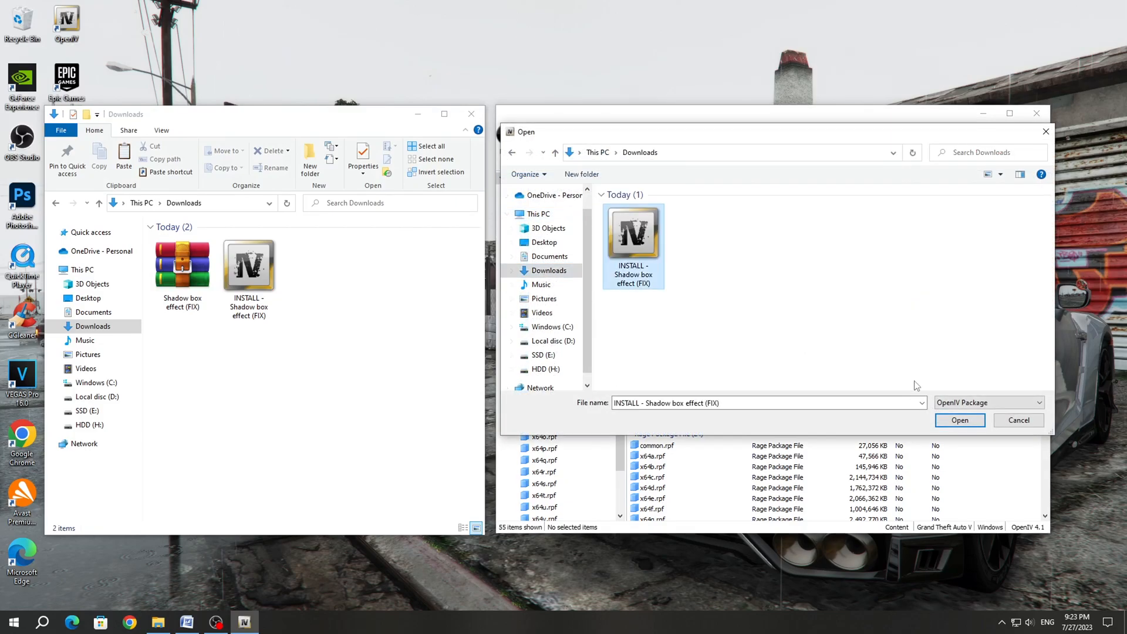
left_click(959, 420)
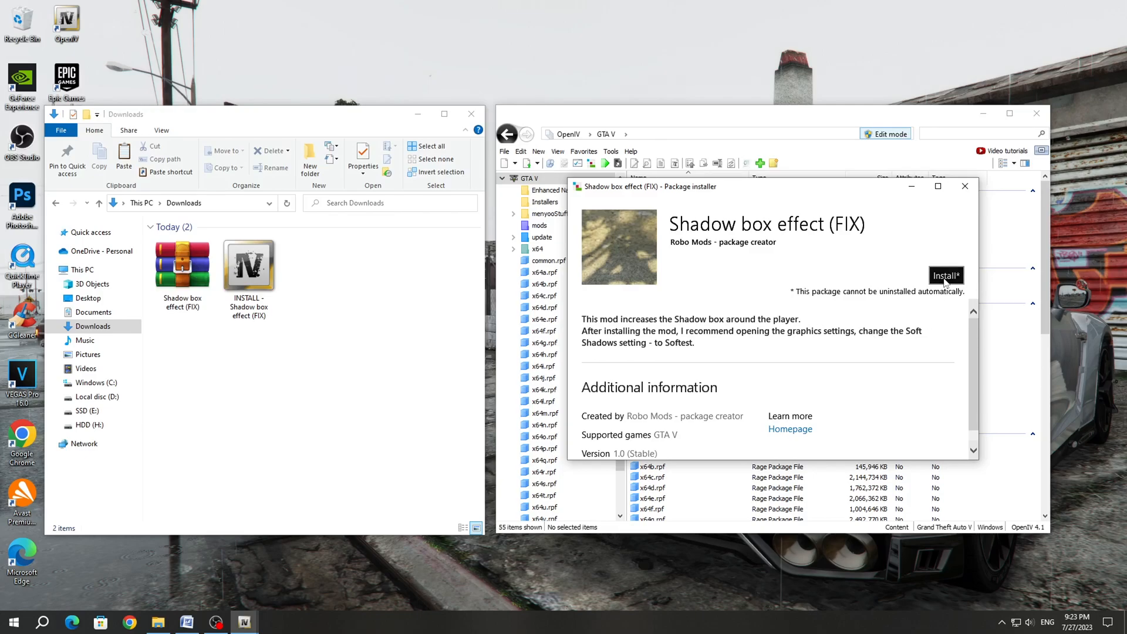
left_click(945, 276)
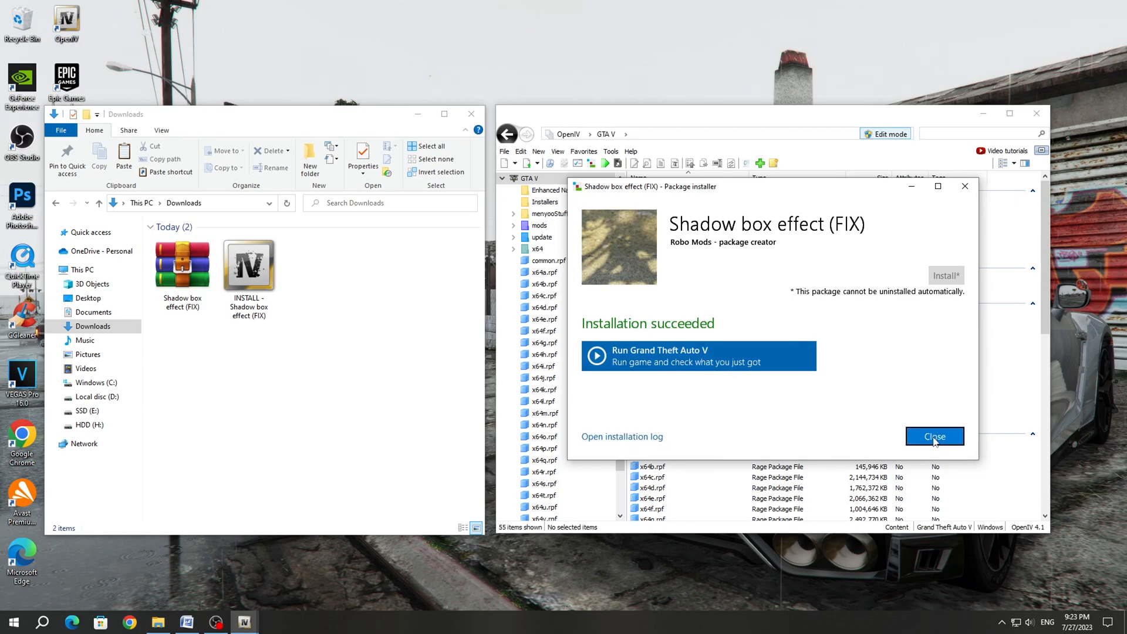
left_click(935, 436)
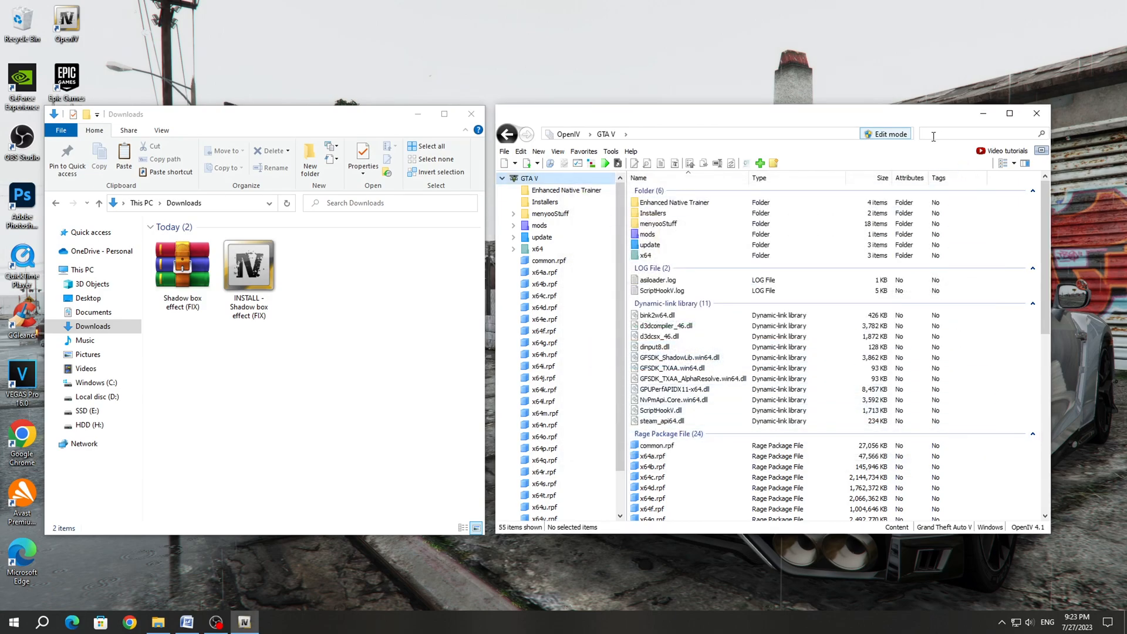
left_click(1036, 113)
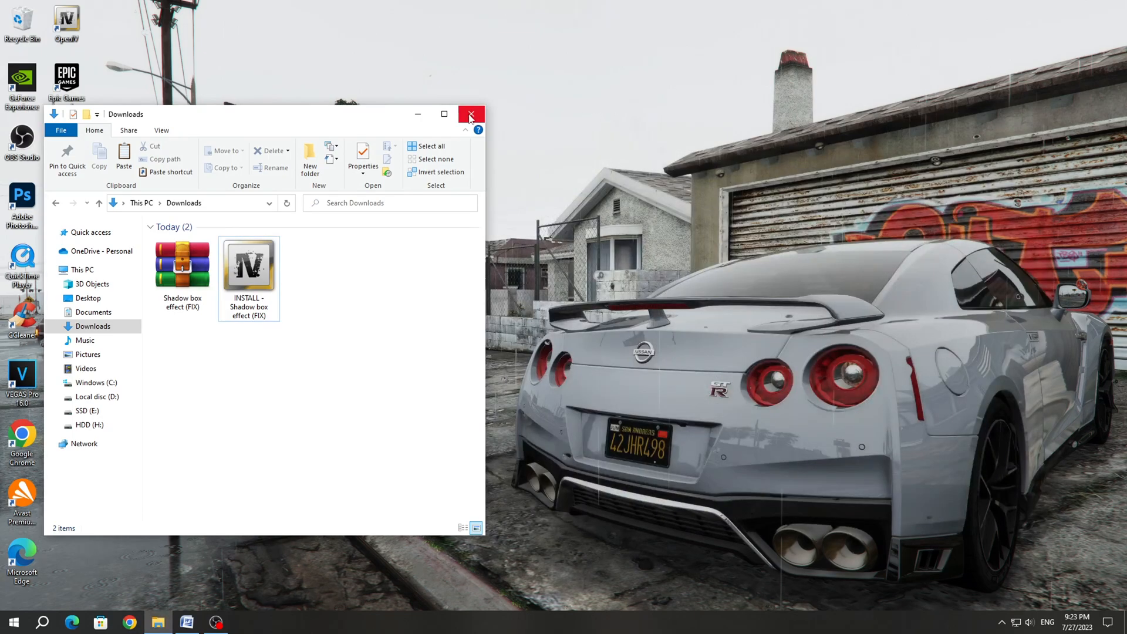
Close the Downloads window and check the character's dappled tree shadows in GTA V
left_click(471, 114)
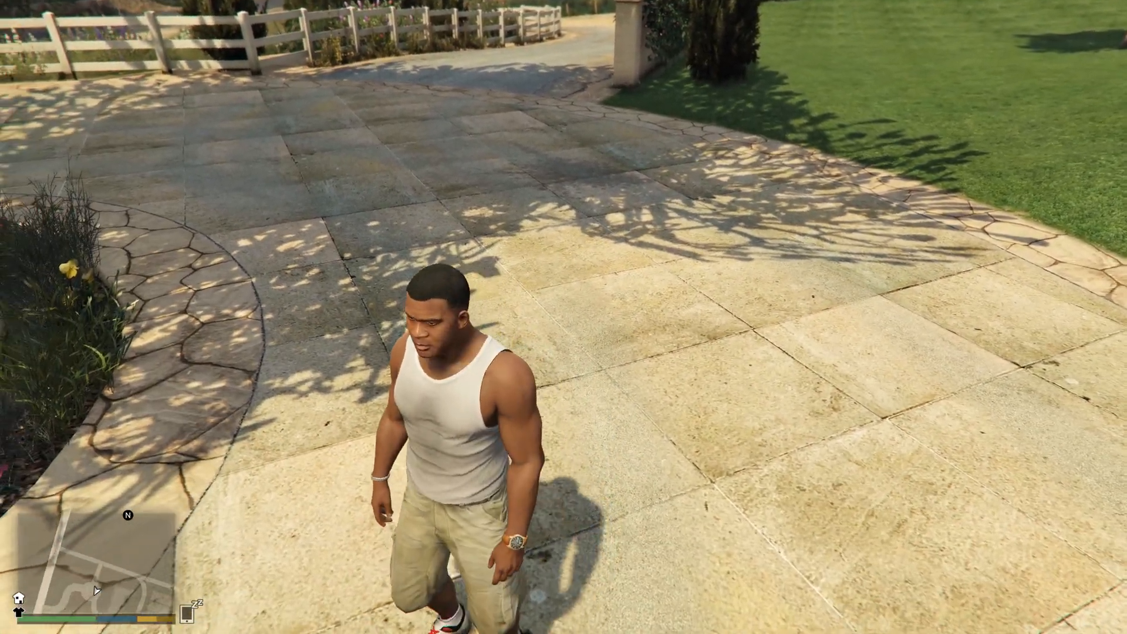
key("w")
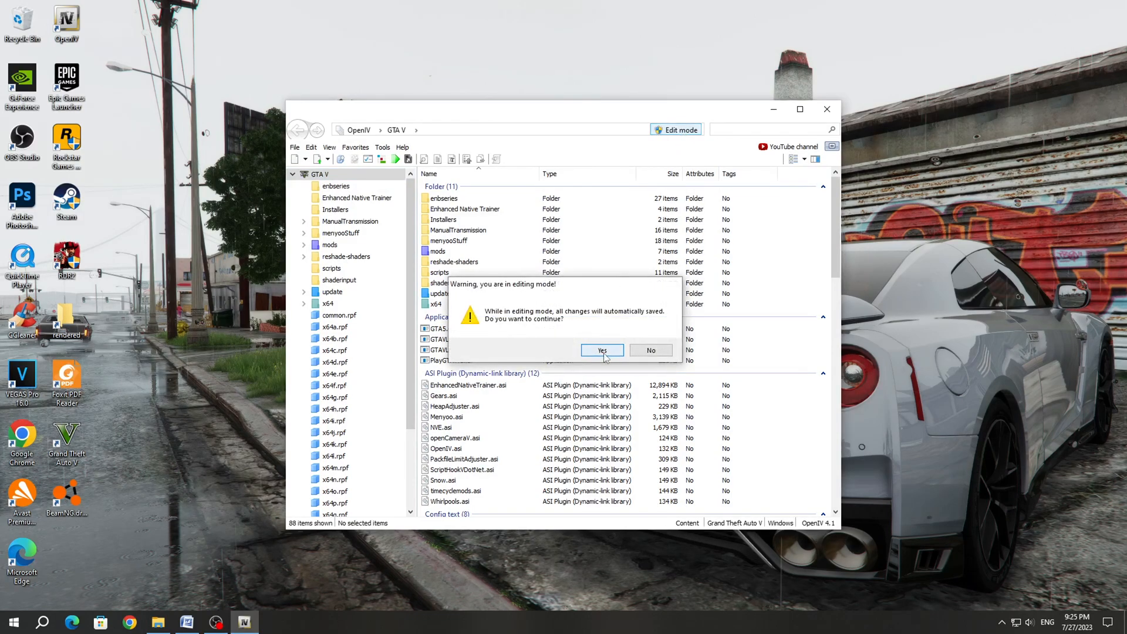
Confirm edit mode, browse to mods/update/update.rpf/common/data/timecycle and select w_clear.xml
left_click(601, 350)
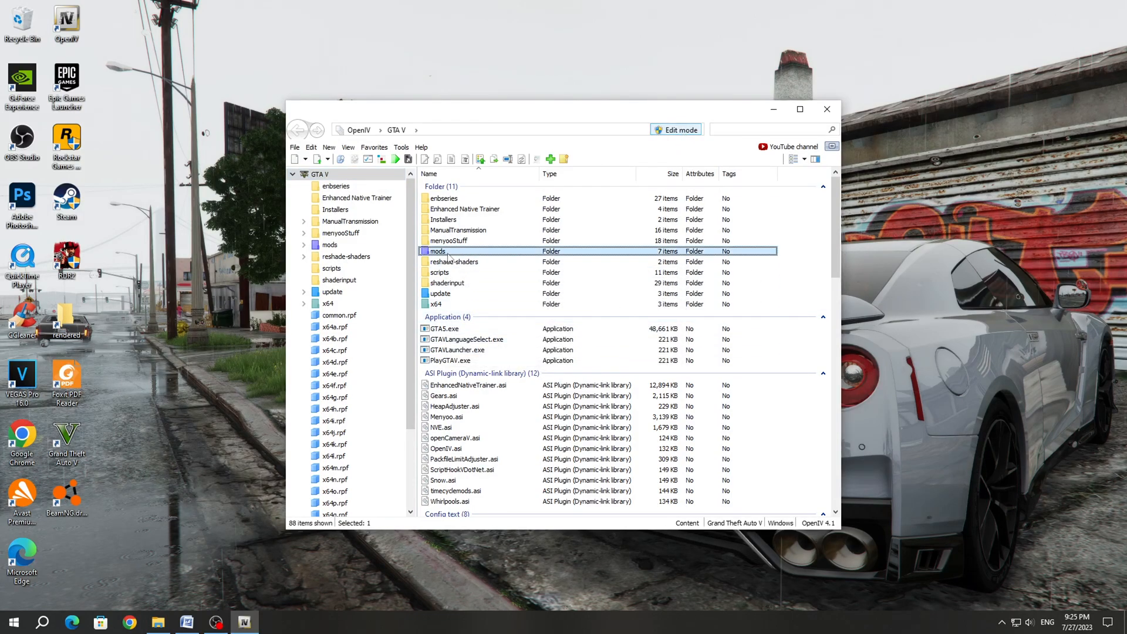
double_click(437, 251)
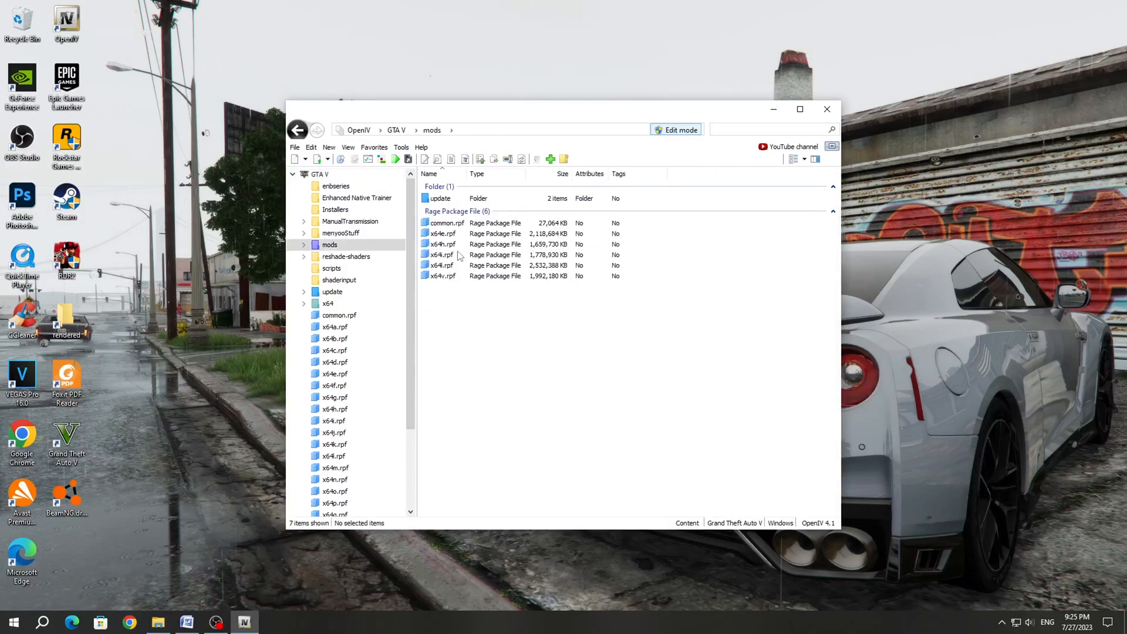
double_click(439, 198)
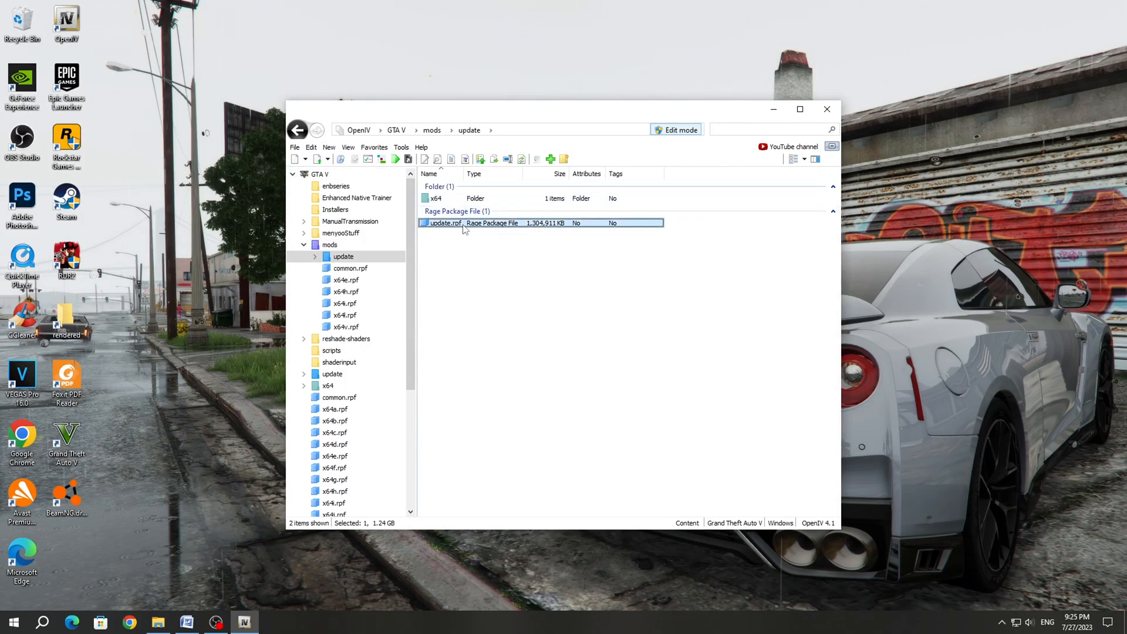
double_click(444, 223)
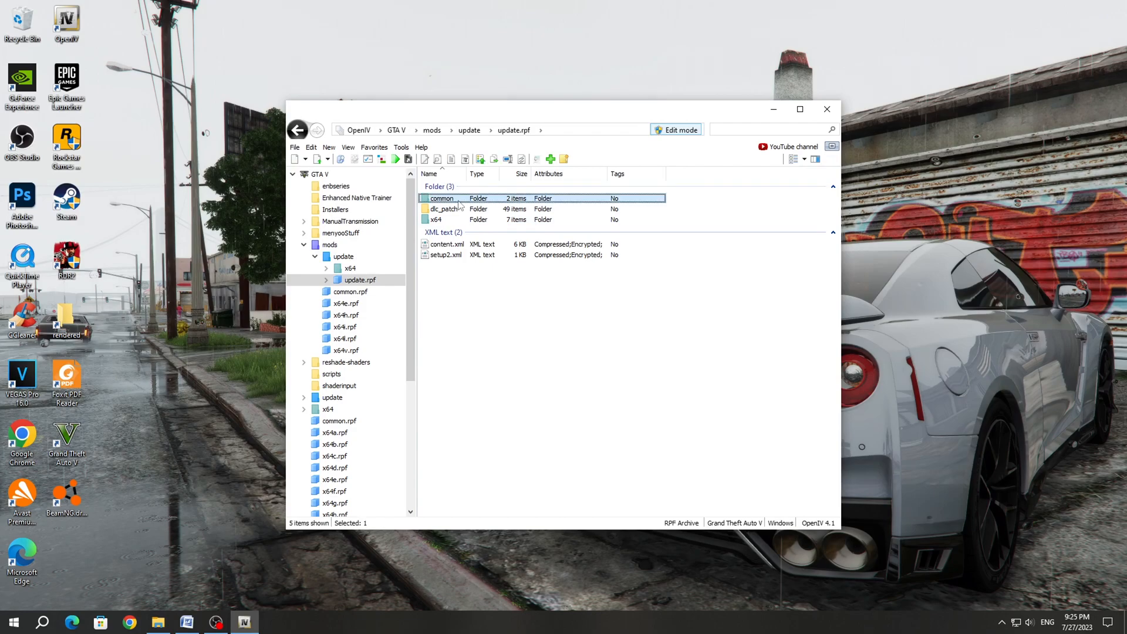
double_click(442, 198)
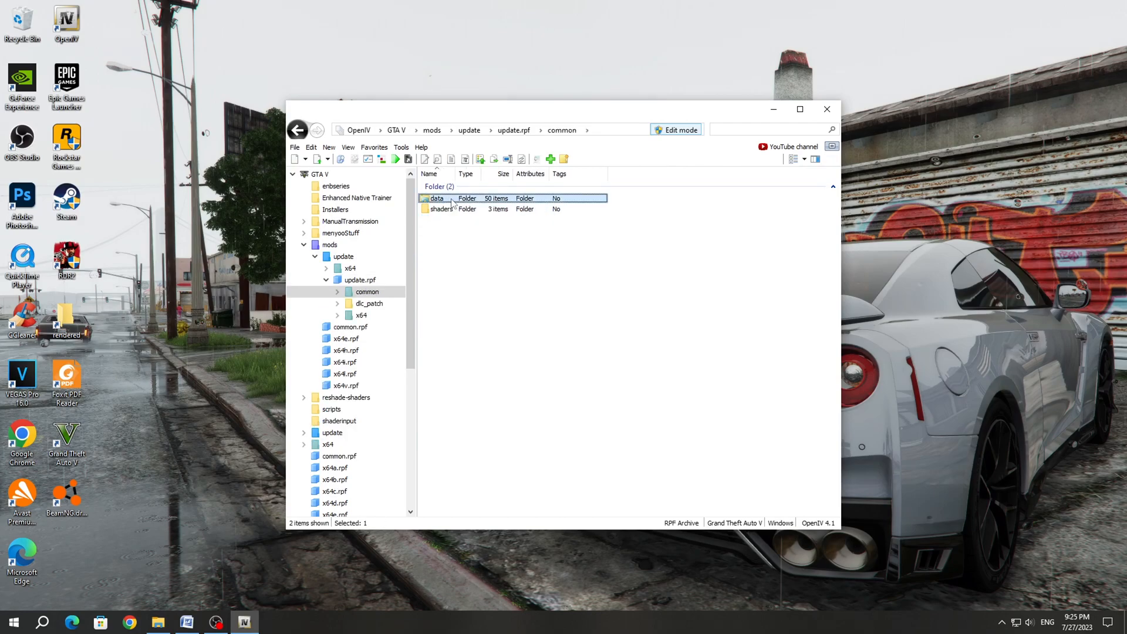
double_click(436, 198)
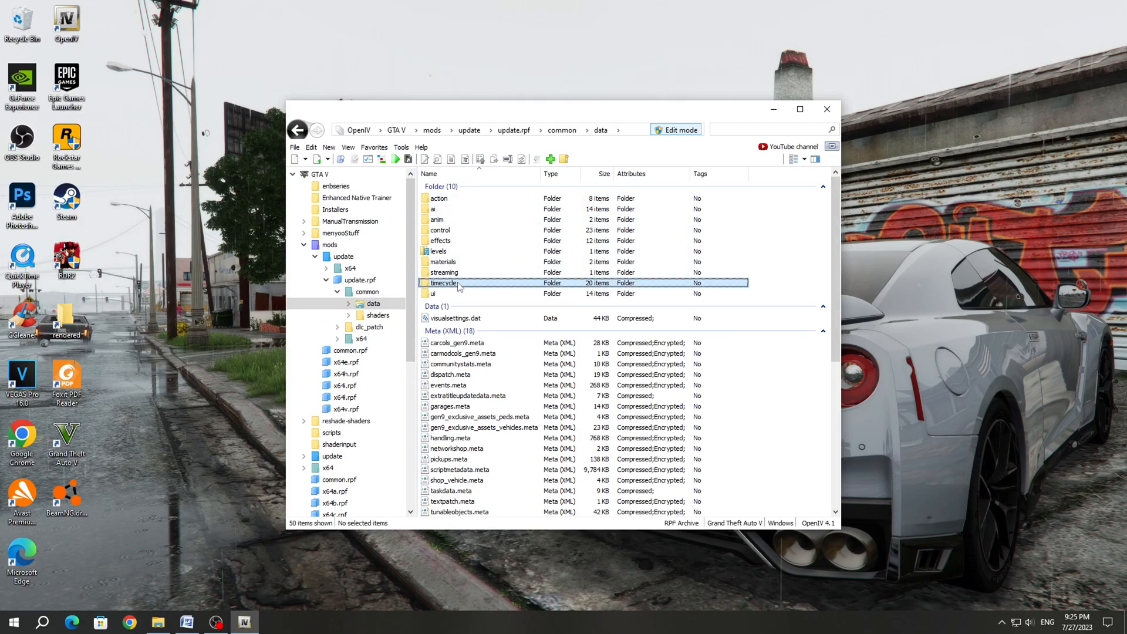
left_click(444, 283)
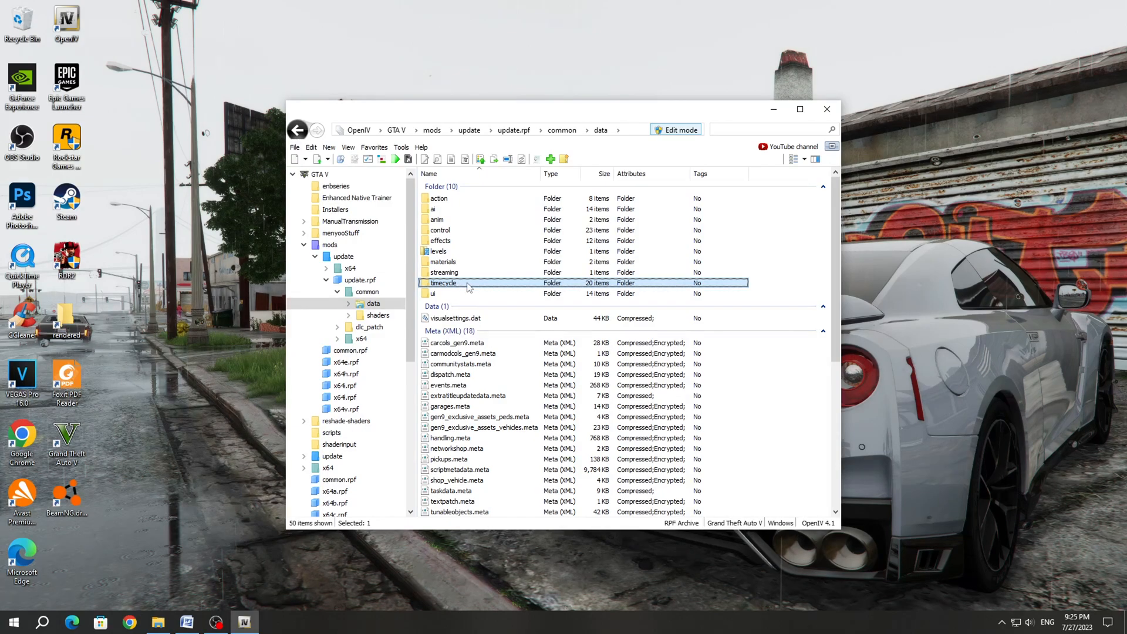
double_click(444, 282)
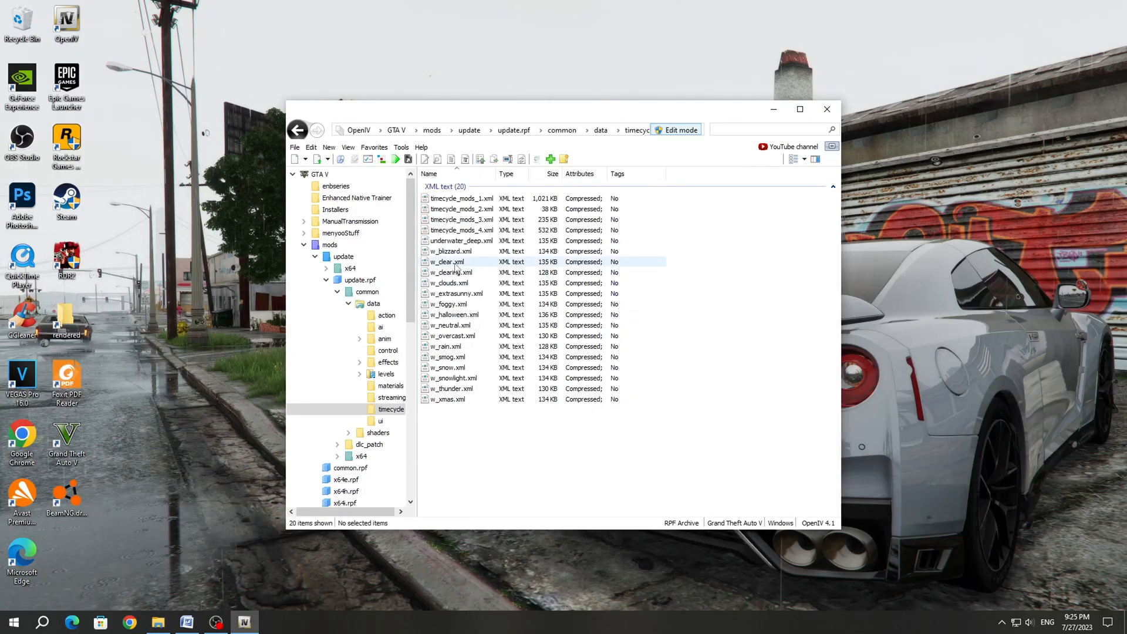
left_click(451, 262)
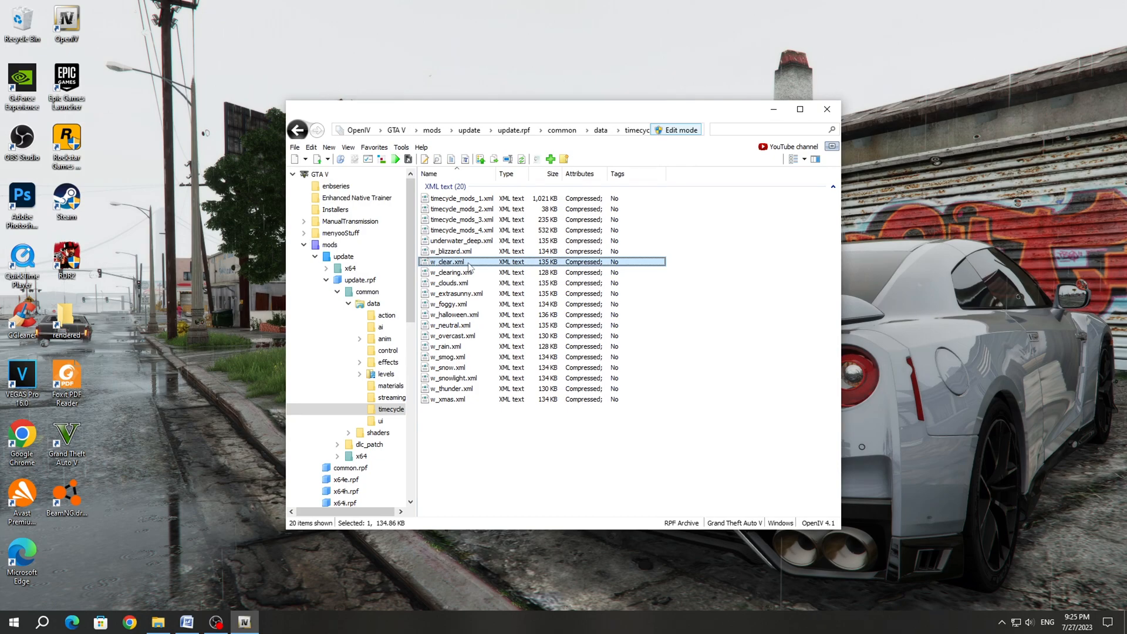
Open w_clear.xml in the text editor and search it for 'dir_shadow'
right_click(449, 261)
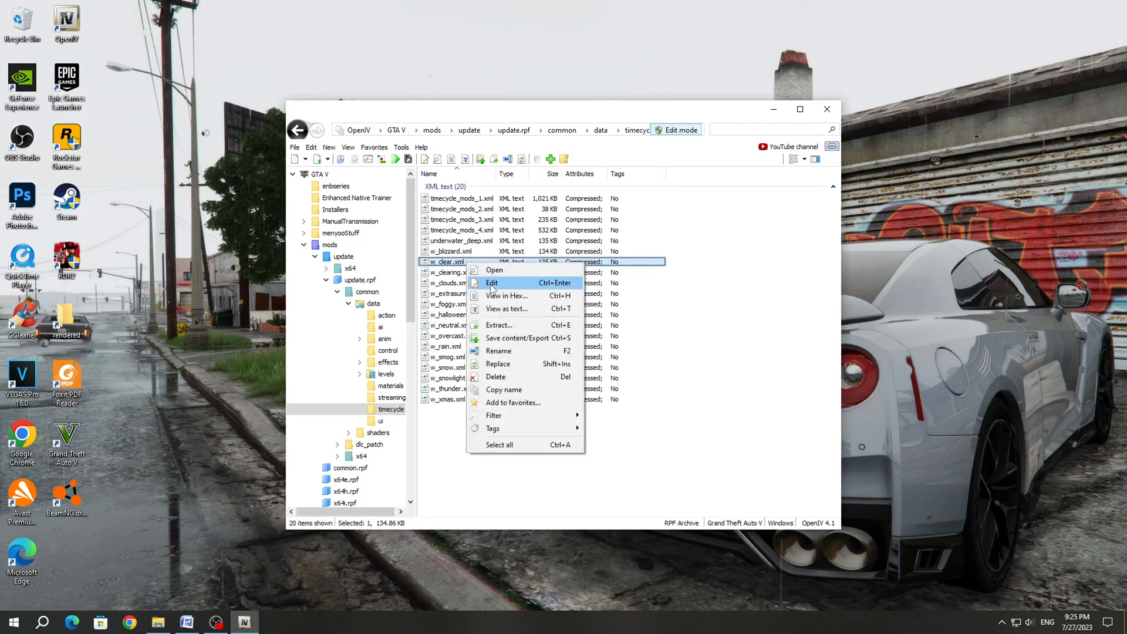
left_click(492, 282)
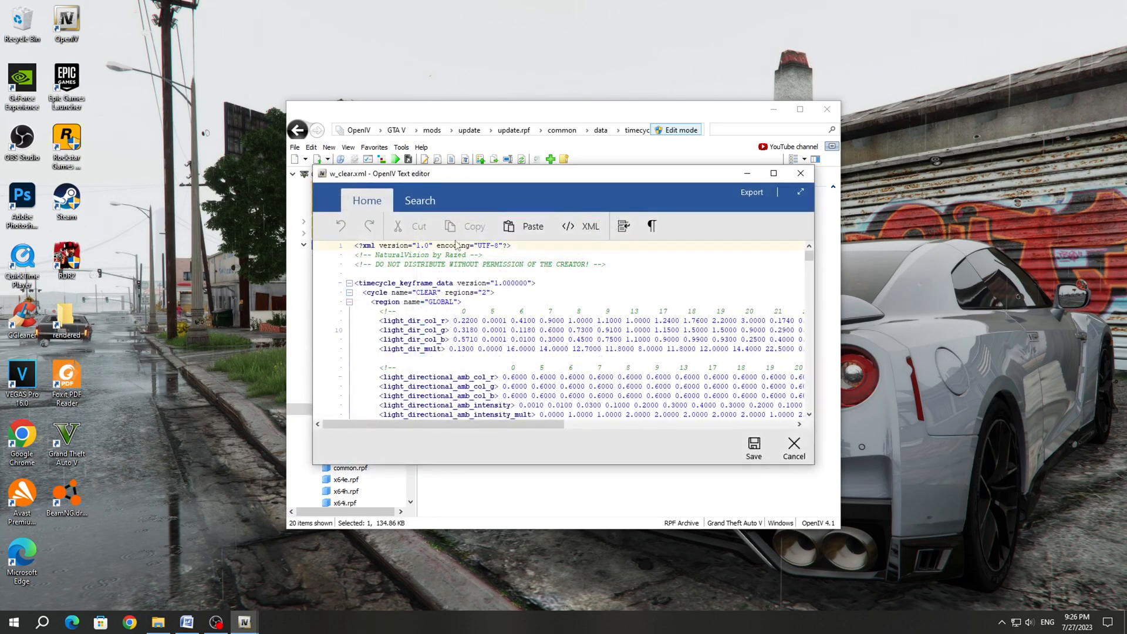
left_click(419, 200)
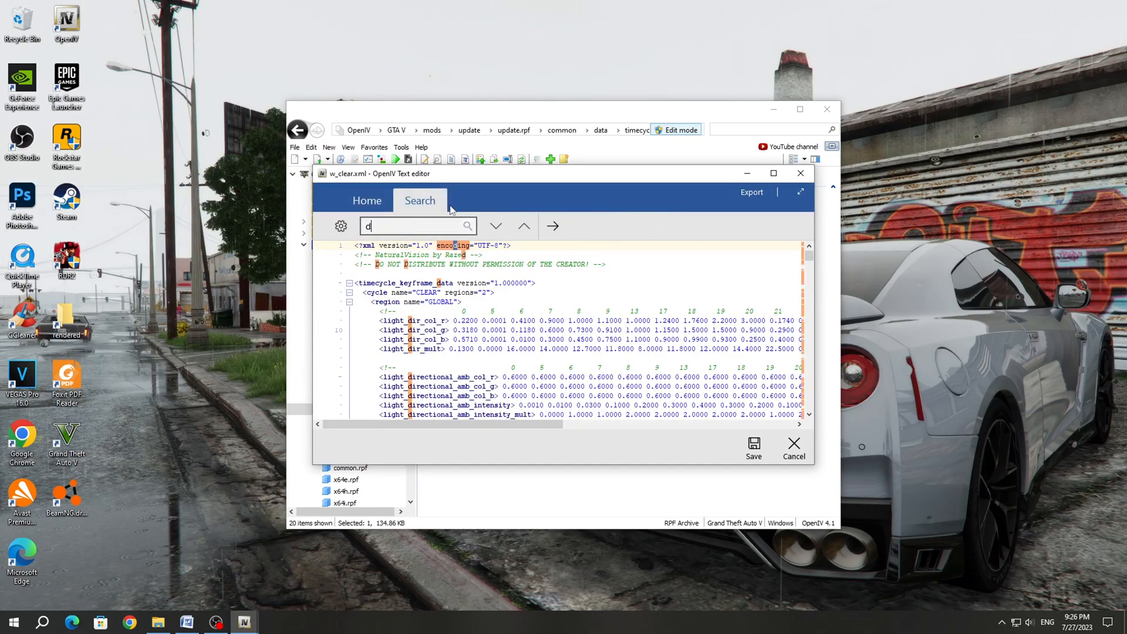
type("ir_sh")
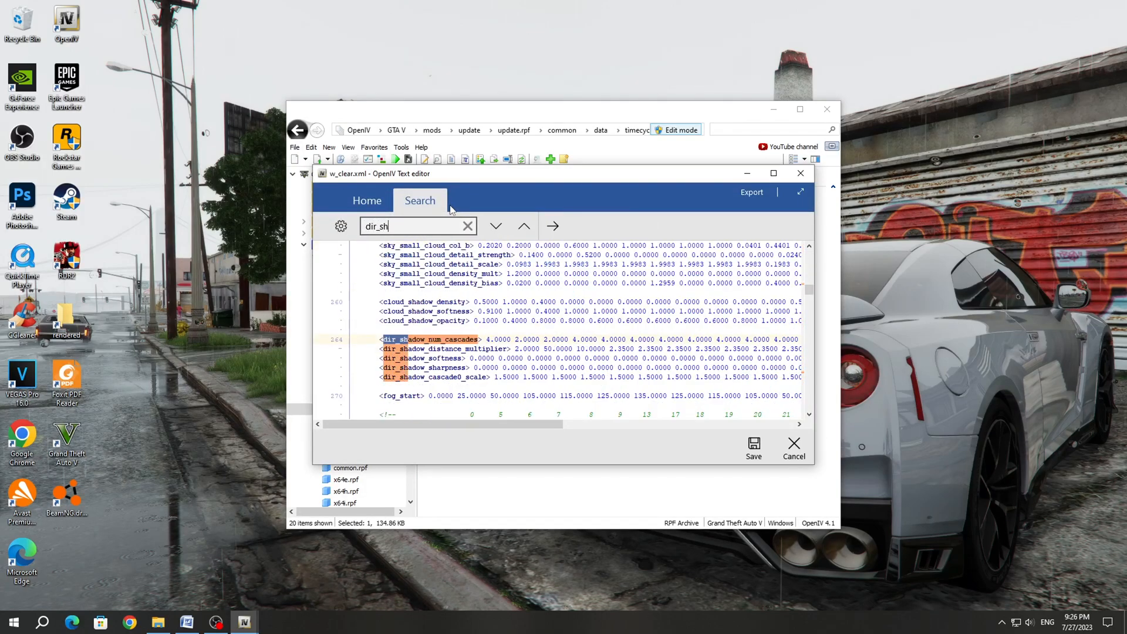
type("adow")
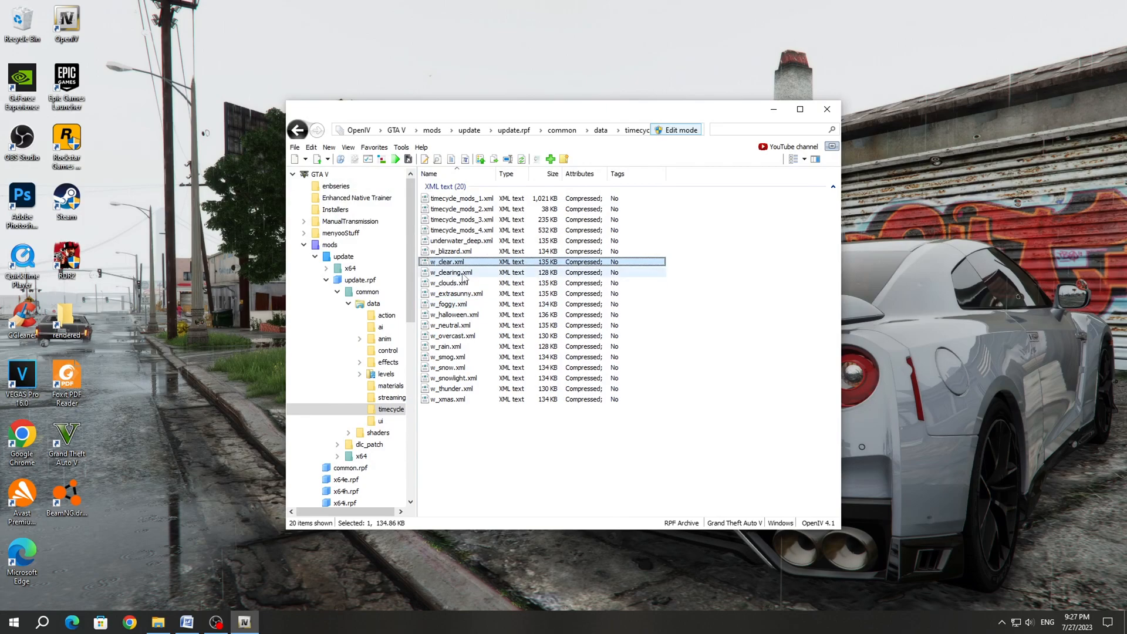
Browse the weather files (w_clouds, w_extrasunny, w_neutral, w_thunder) and select w_clearing.xml
left_click(449, 282)
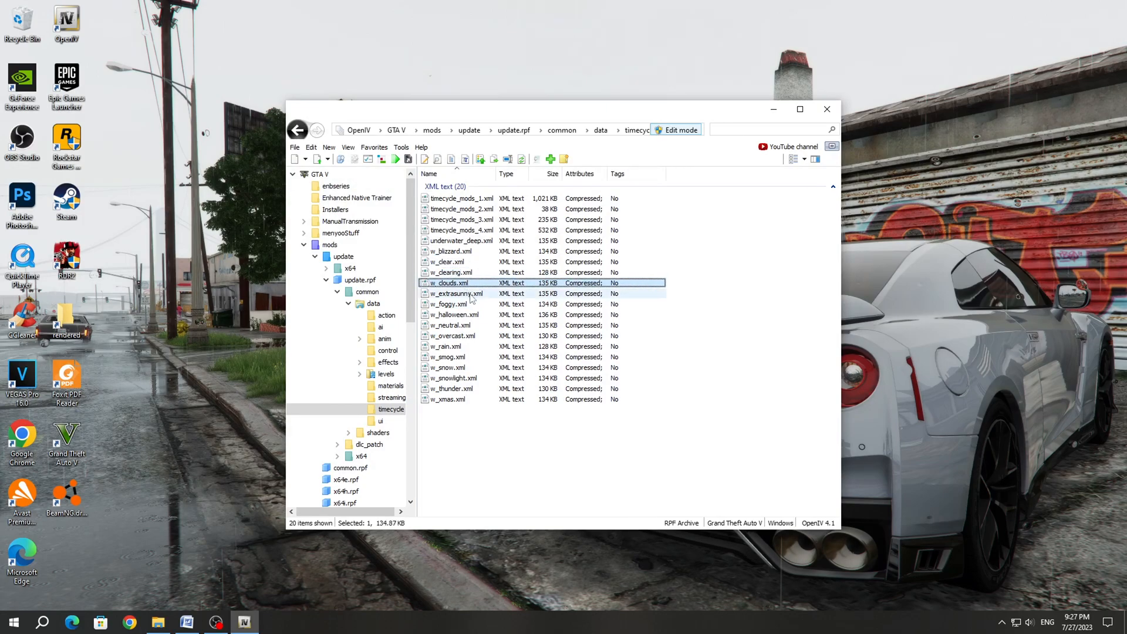
left_click(454, 293)
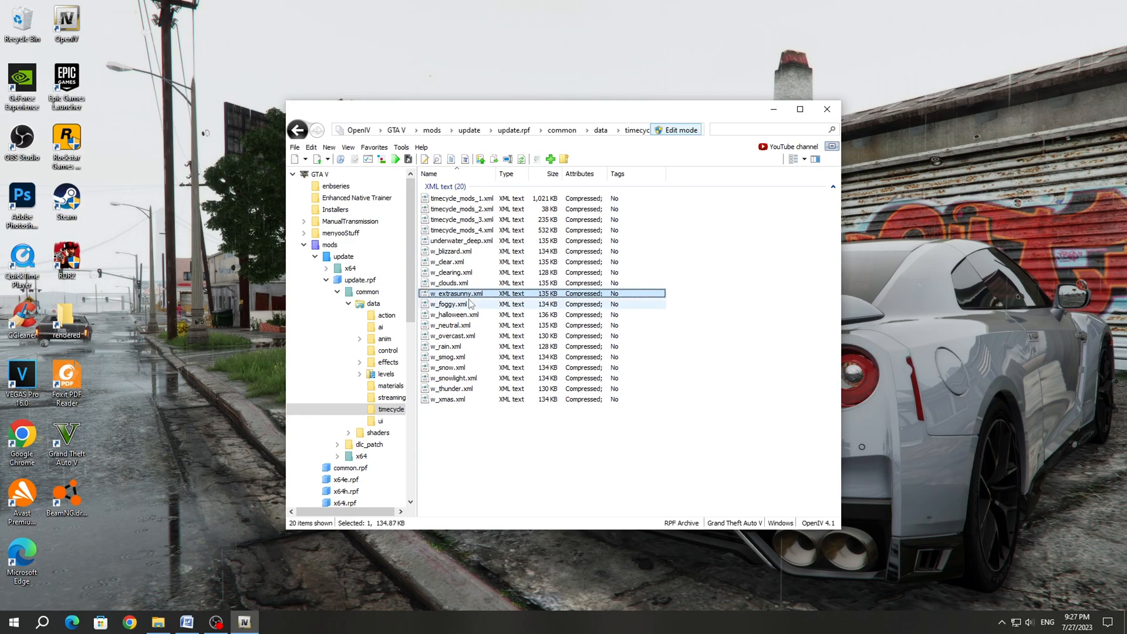
left_click(451, 325)
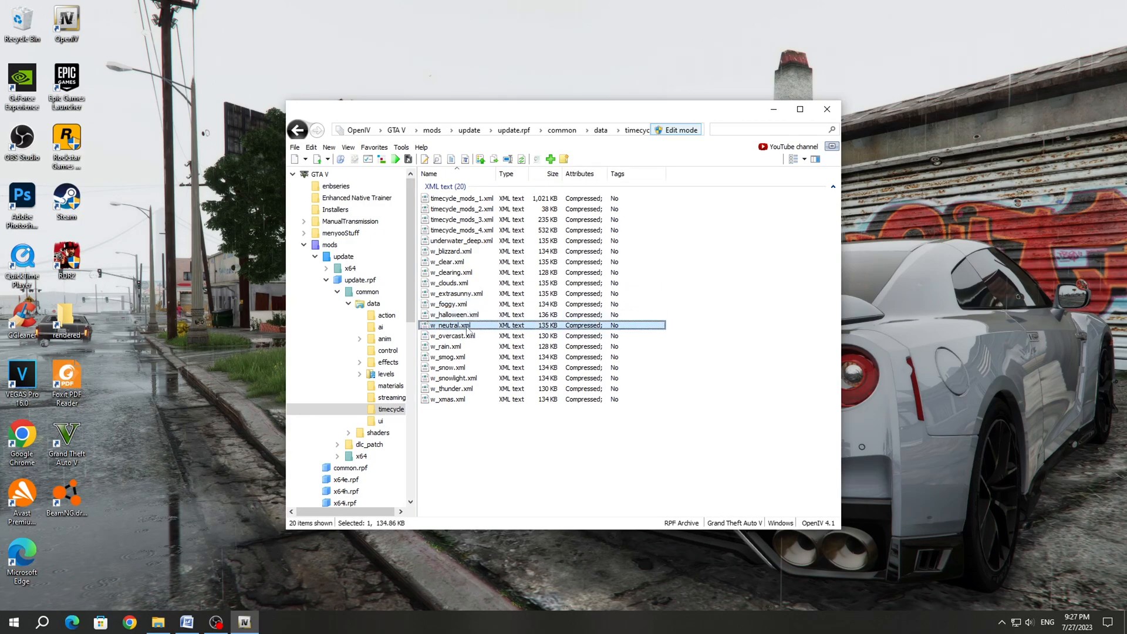
left_click(451, 388)
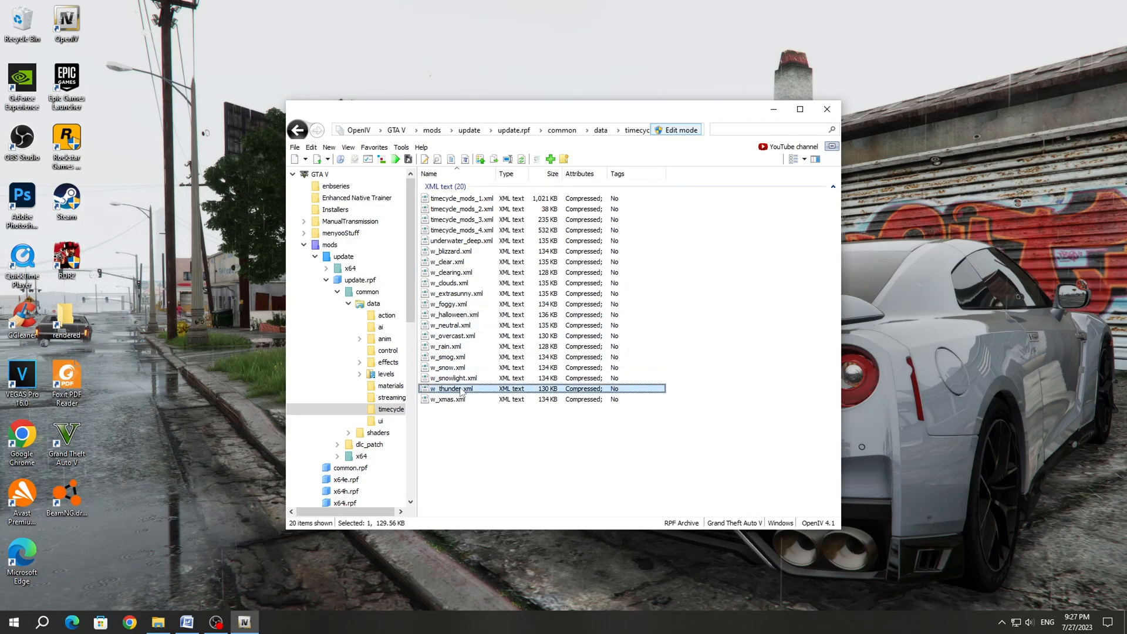
left_click(451, 271)
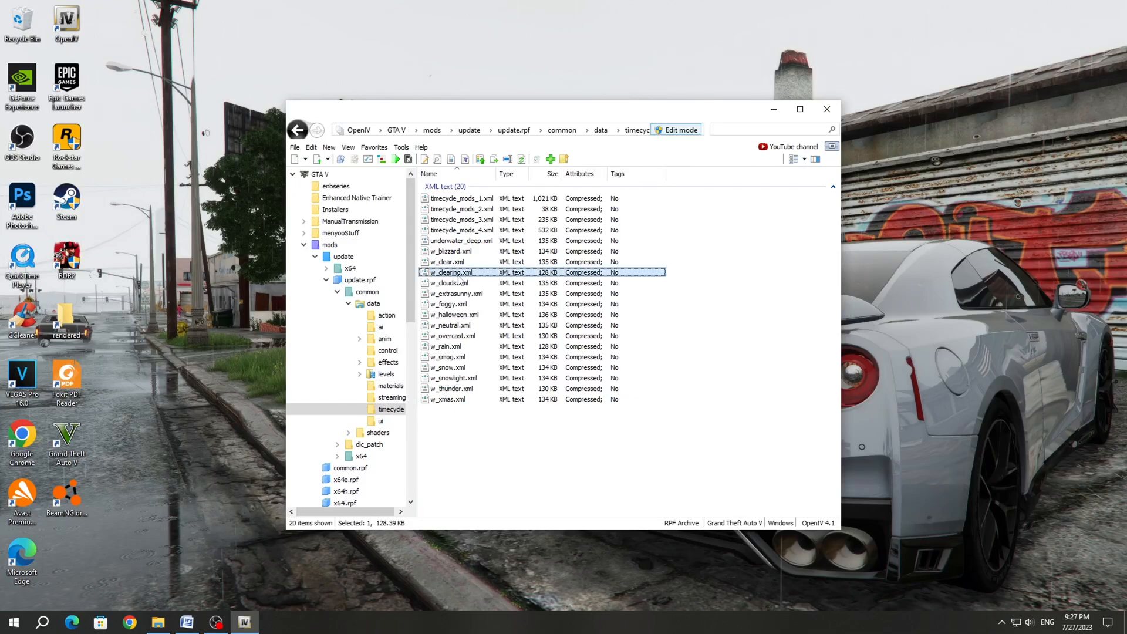
Open w_clearing.xml for editing and highlight its row of 5.5000 cascade scale values
right_click(451, 272)
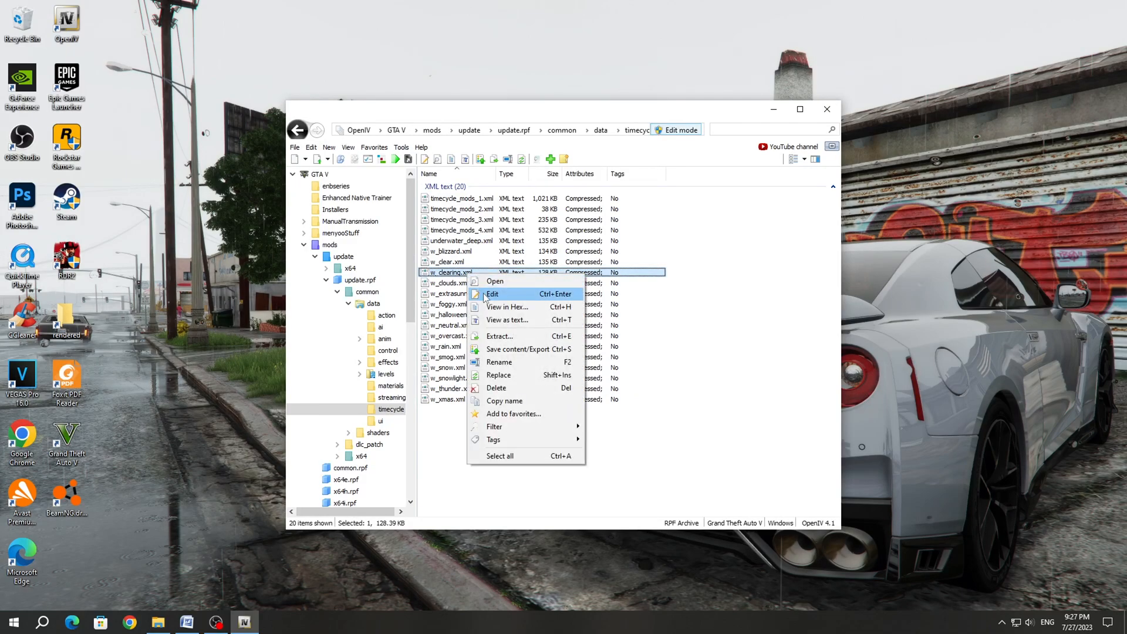
left_click(492, 293)
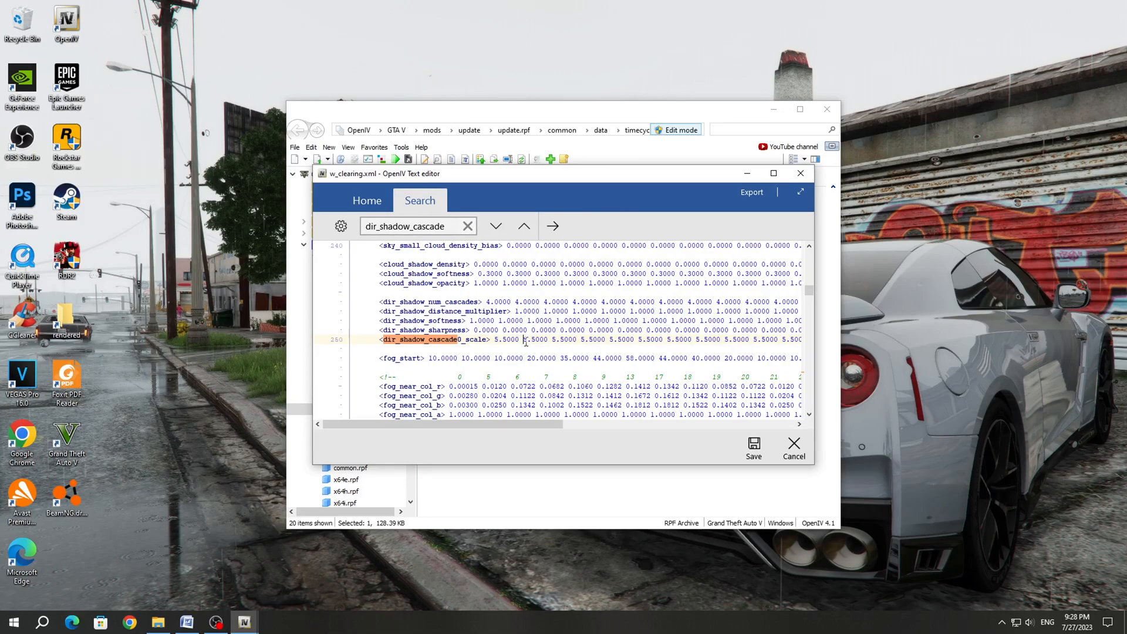
double_click(503, 339)
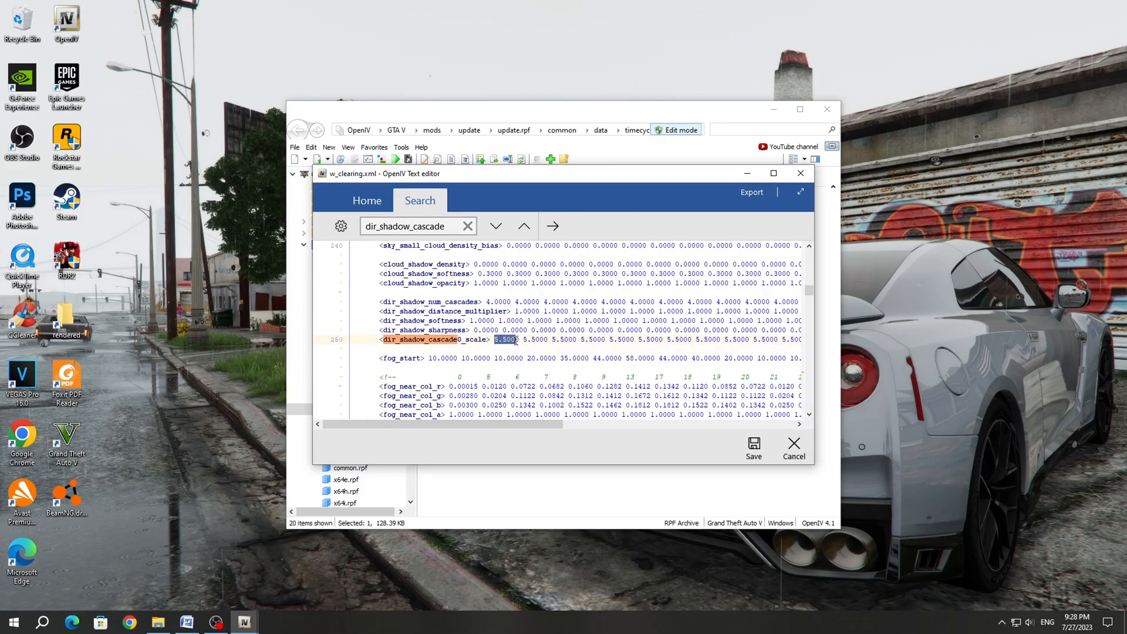
left_click_drag(503, 338, 769, 339)
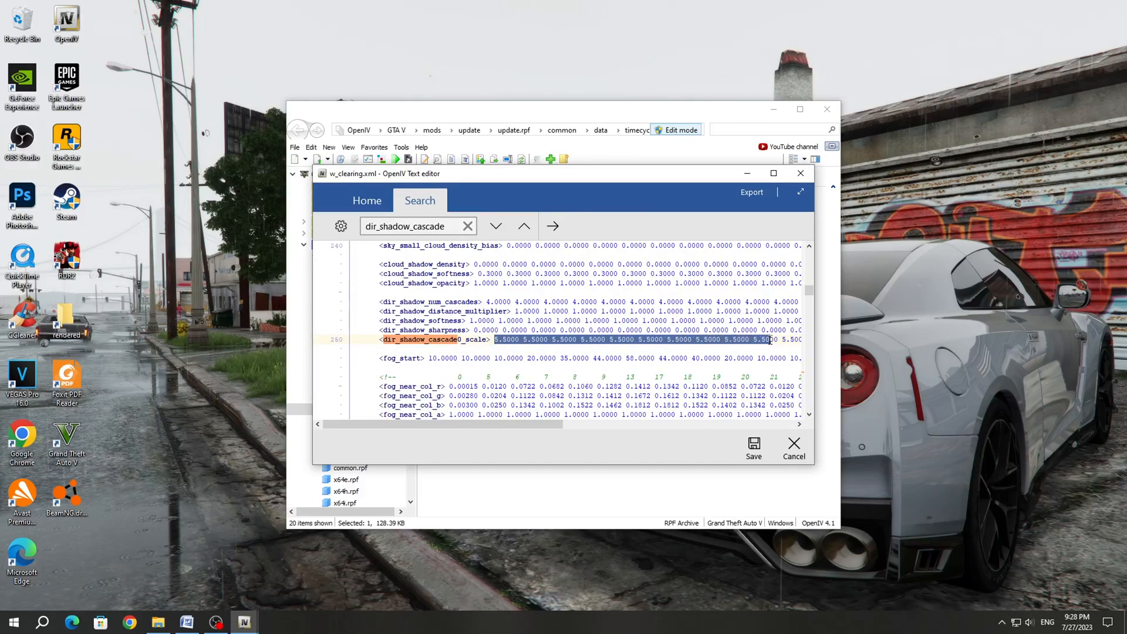